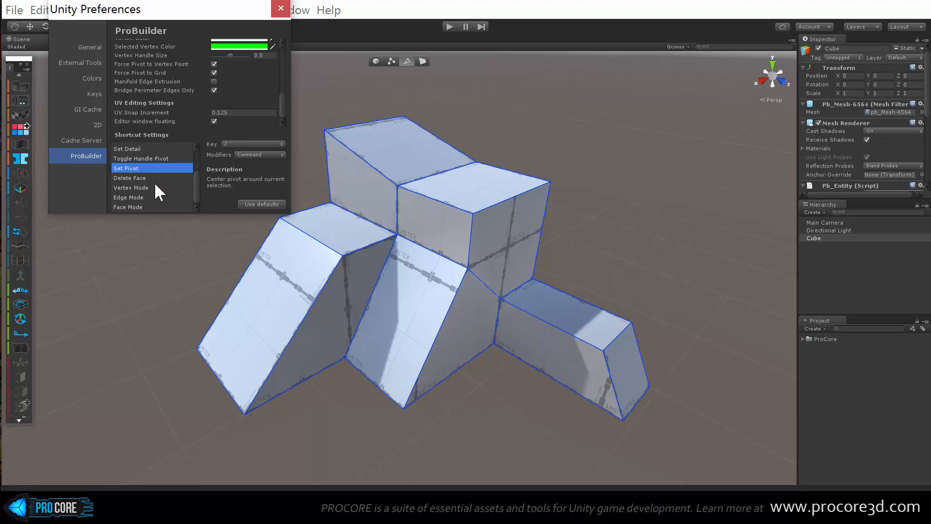
mouse_move(285, 110)
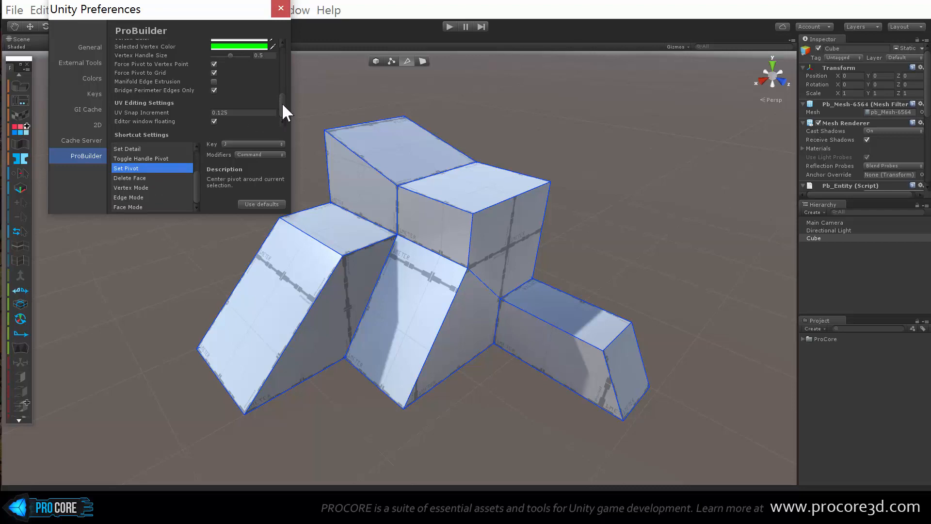
Close the Unity Preferences window to show the floating ProBuilder toolbar with text labels
left_click(280, 9)
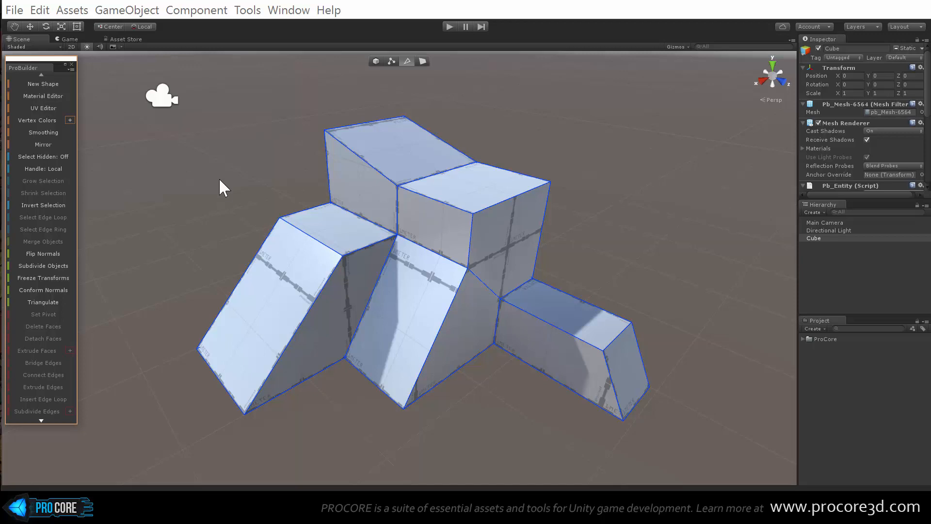
mouse_move(194, 134)
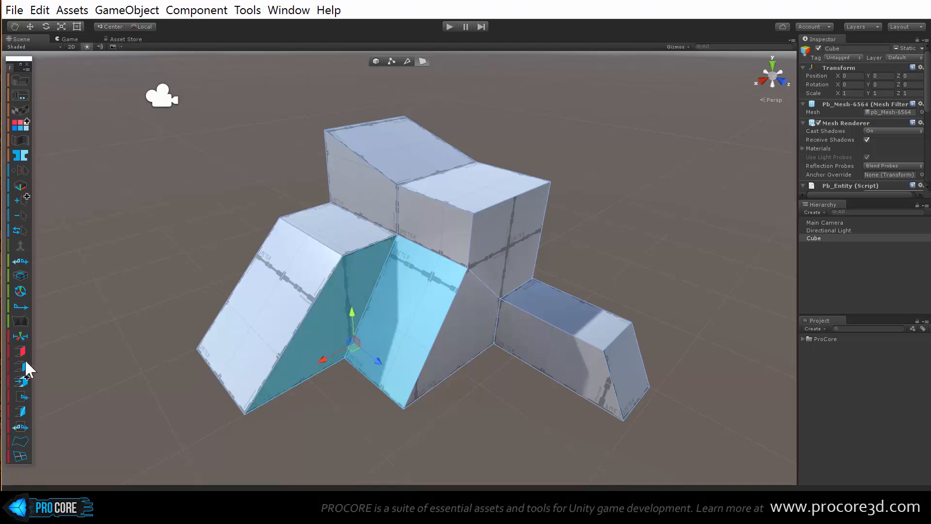
mouse_move(26, 198)
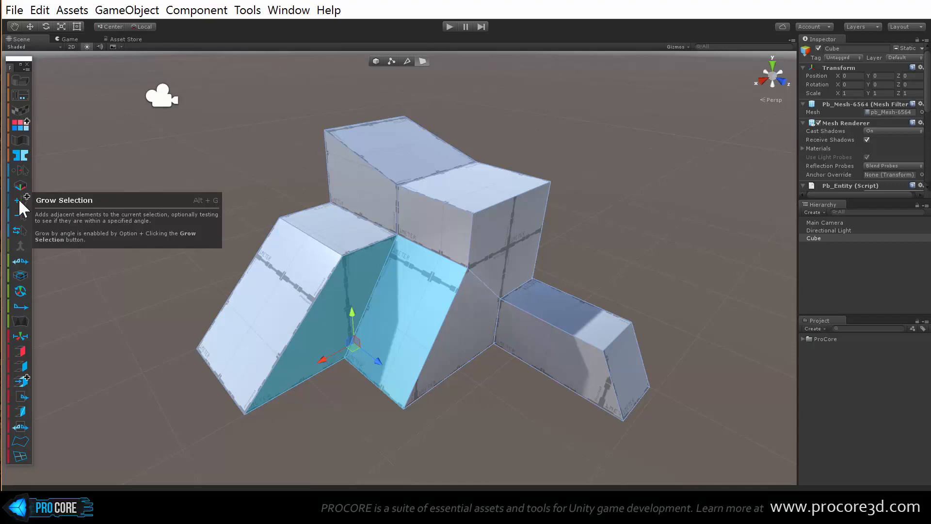
mouse_move(19, 82)
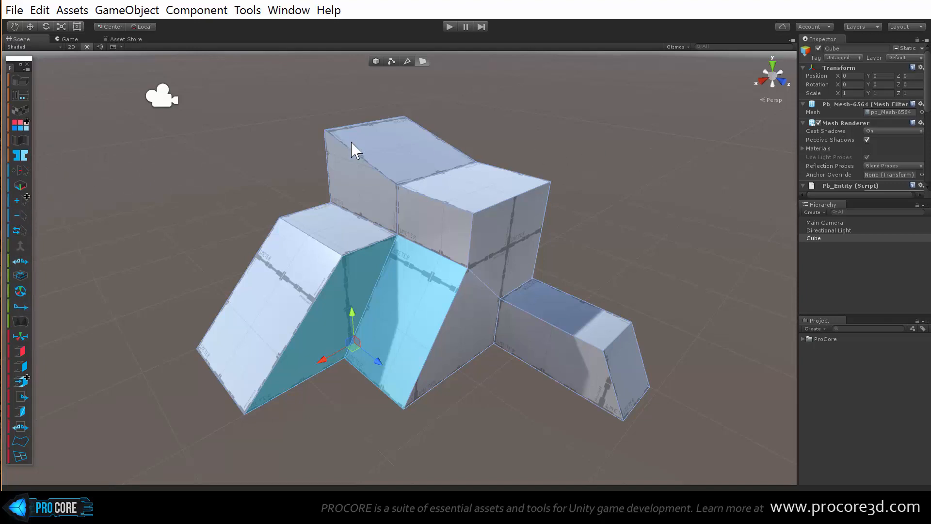
Turn on the ProBuilder Dimensions Overlay to measure the mesh's width and depth
left_click(40, 10)
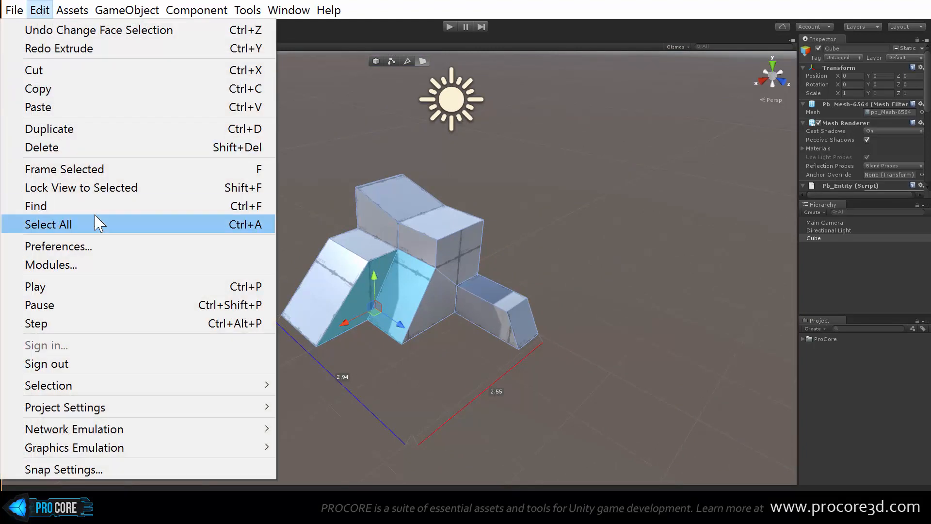